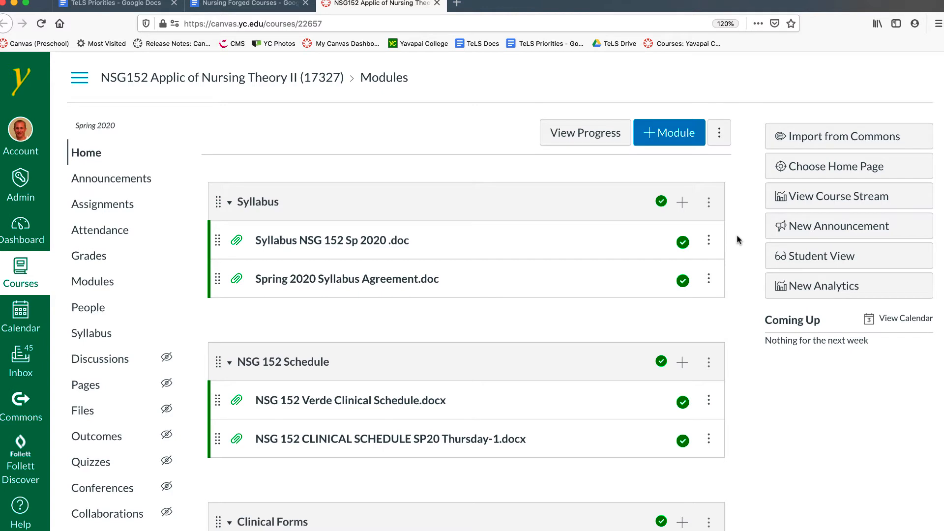
mouse_move(741, 237)
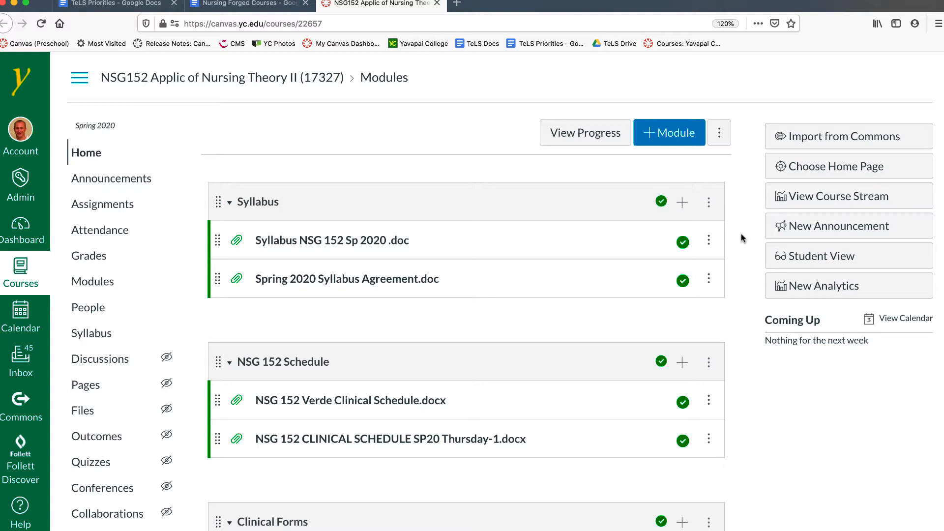
mouse_move(474, 200)
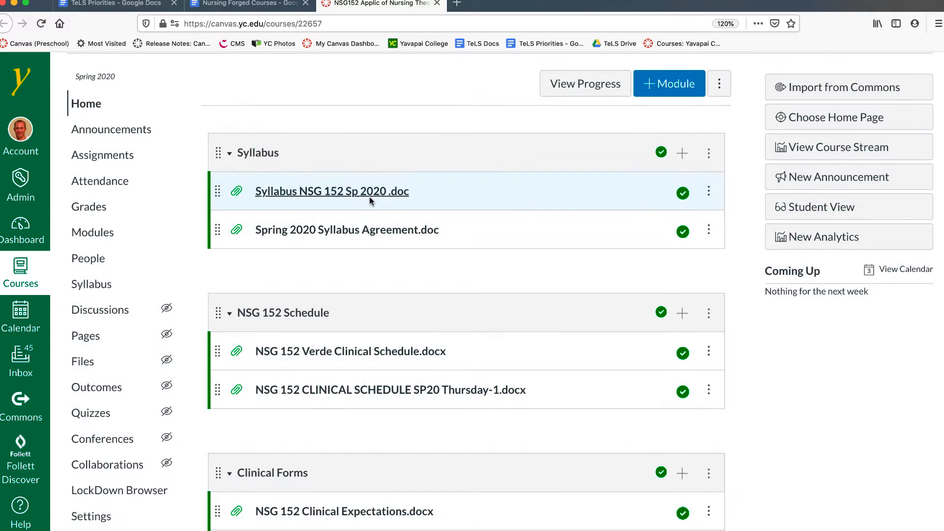
Step: Start adding a new Page item to the Clinical Evaluation module
scroll("down", 3)
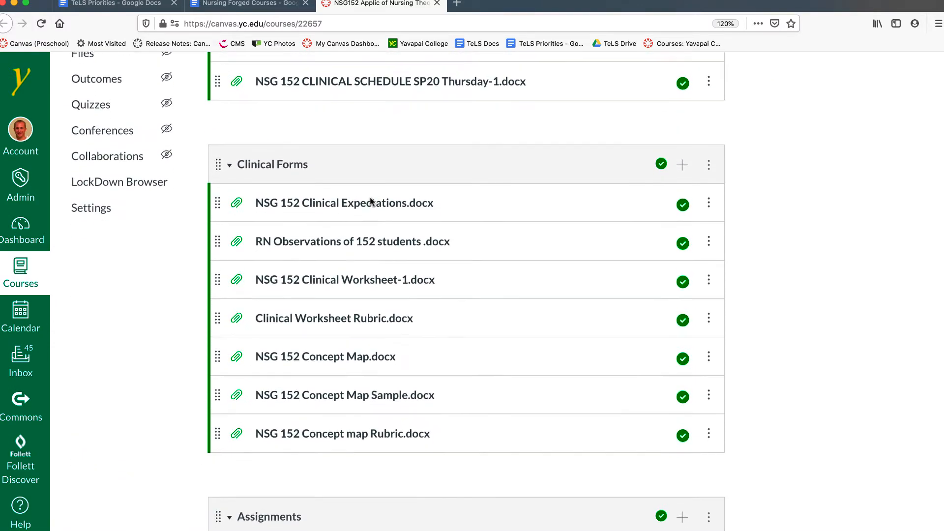
scroll("down", 3)
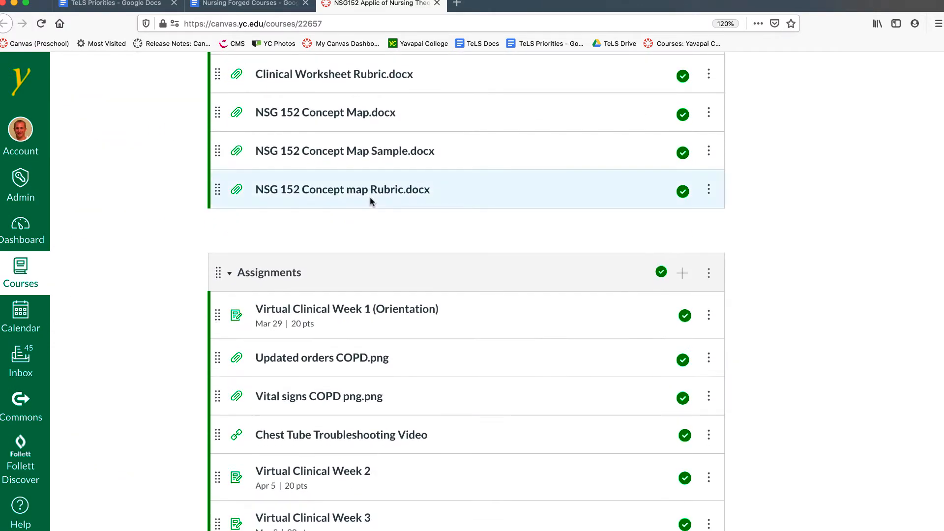
scroll("down", 3)
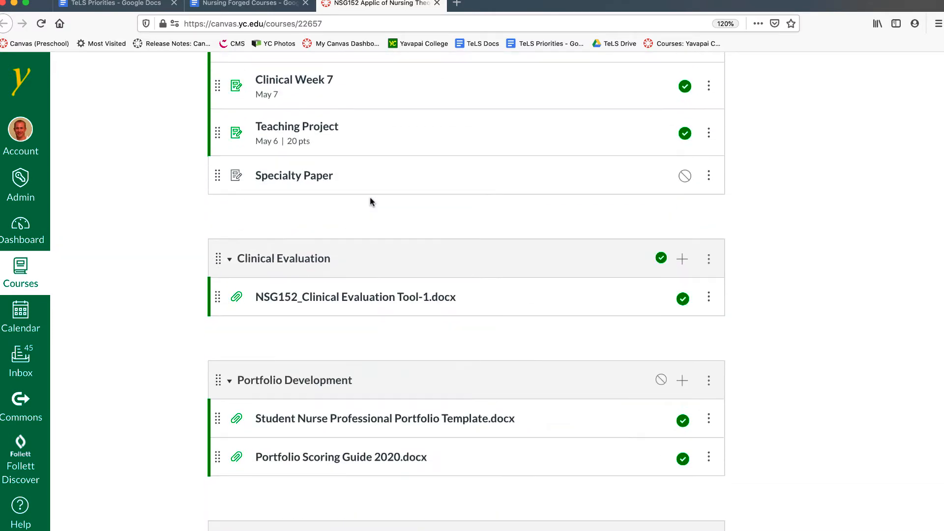
left_click(681, 258)
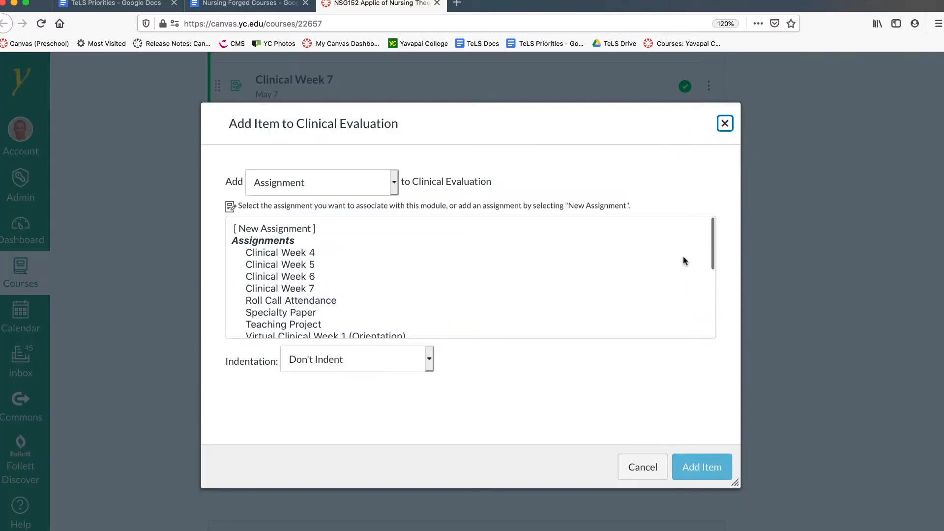
left_click(320, 182)
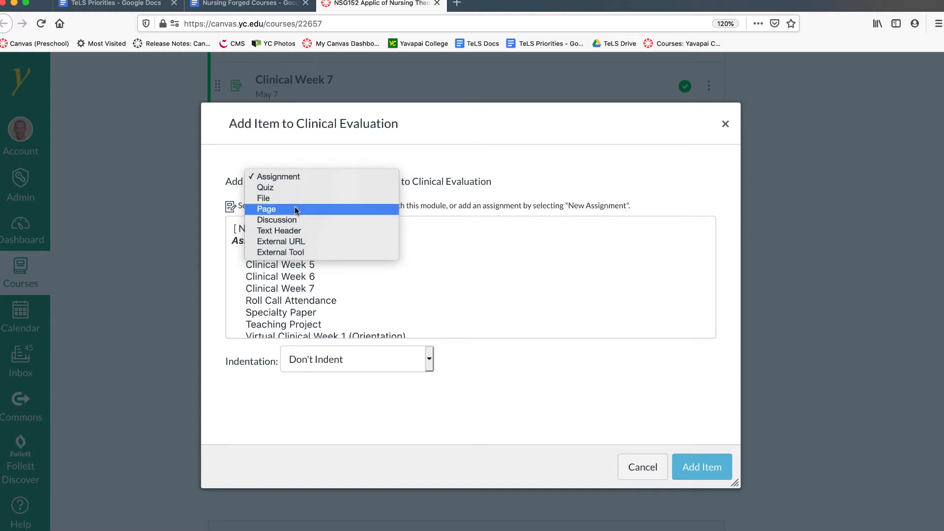
left_click(267, 208)
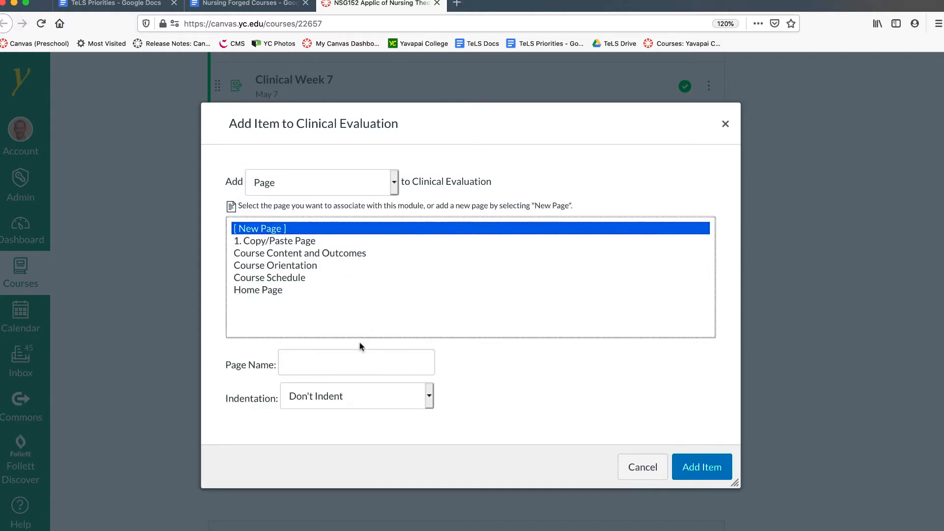
Step: Name the new page 'Practice' and add it to the module
type("Pra")
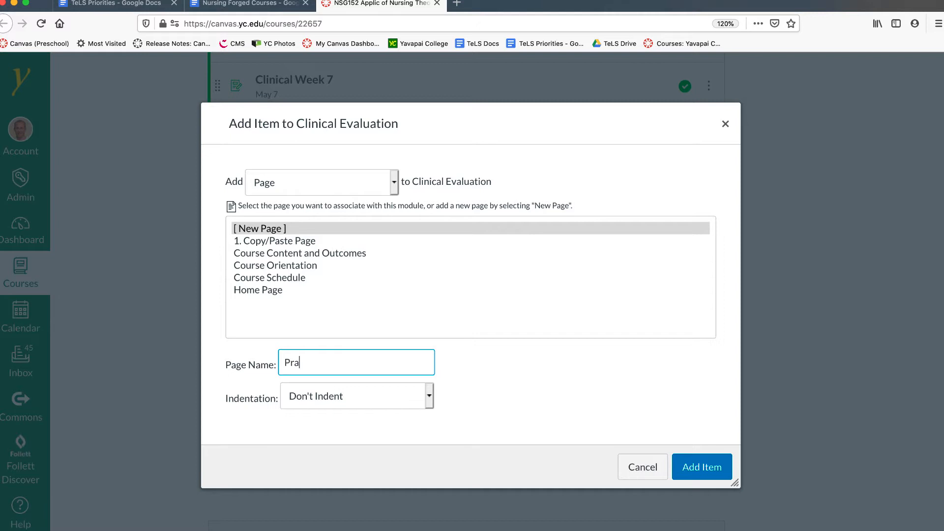
type("ctice")
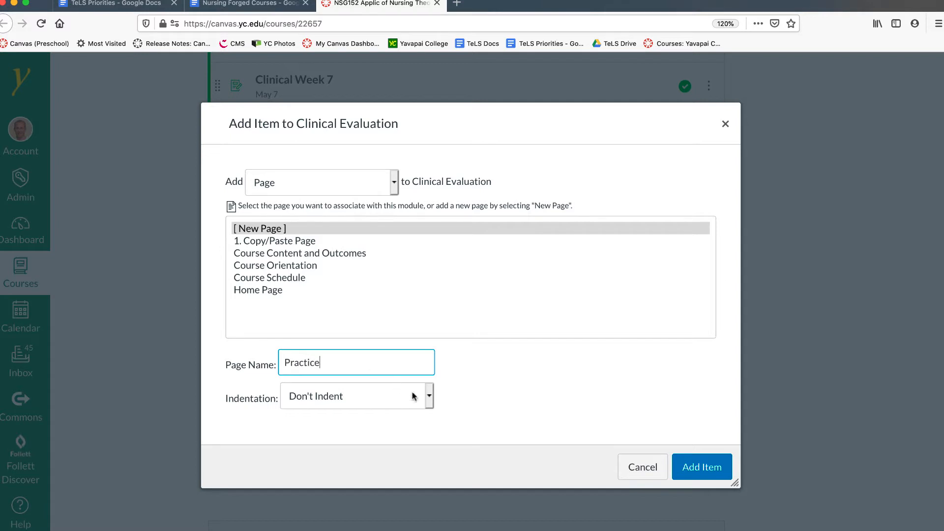
left_click(699, 466)
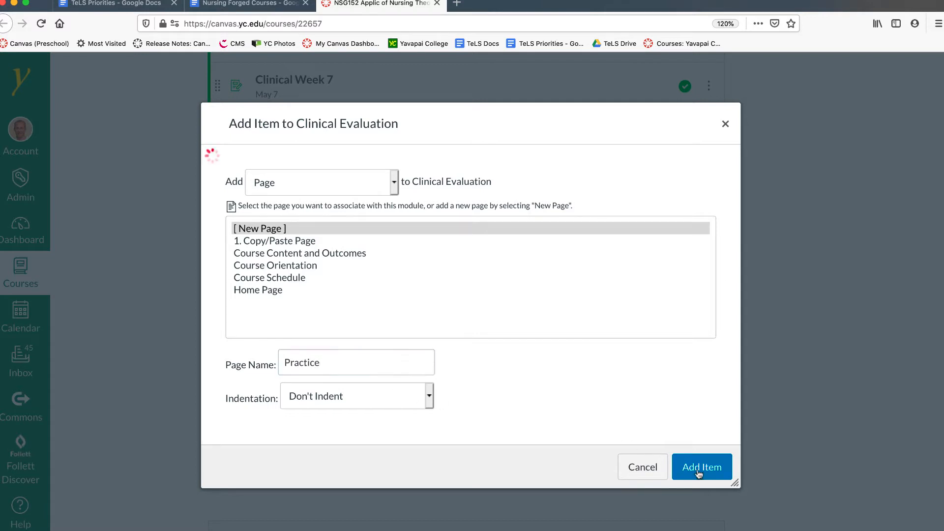
left_click(701, 466)
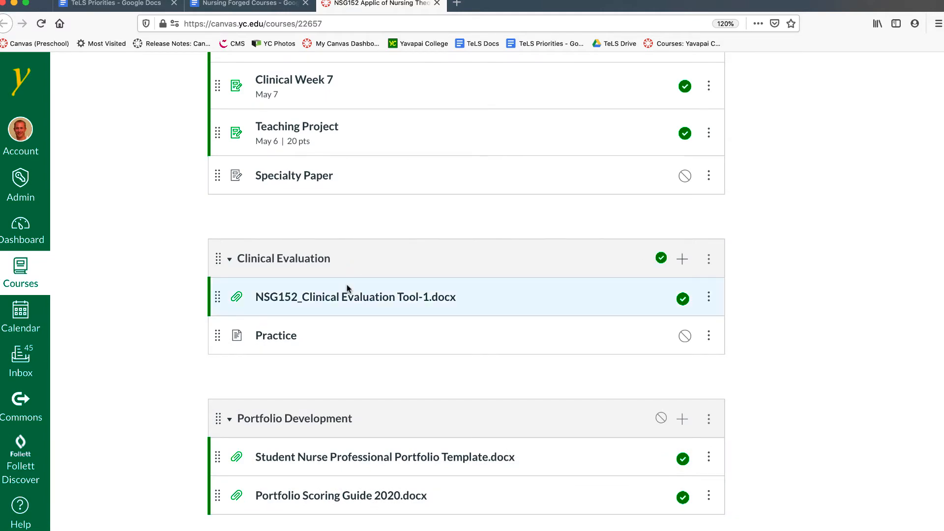
mouse_move(354, 291)
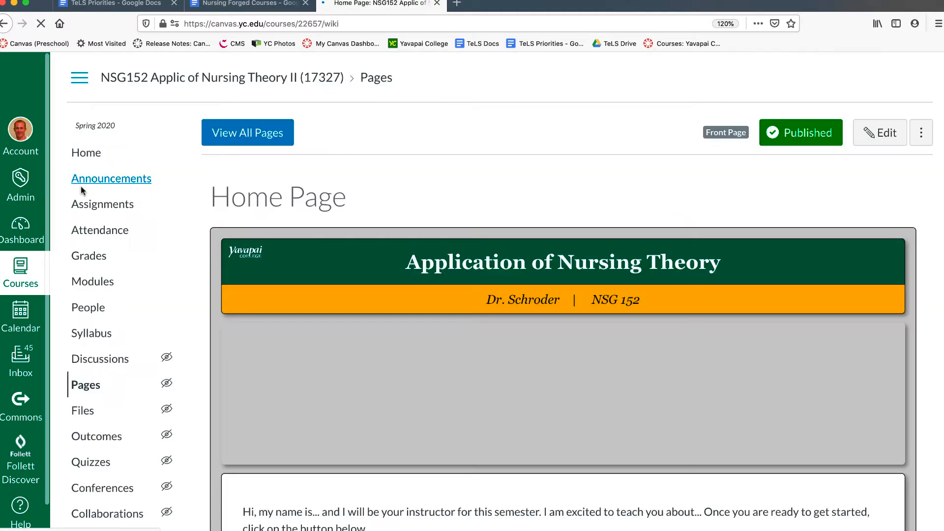
Step: View all course pages and open the '1. Copy/Paste Page' template
left_click(247, 132)
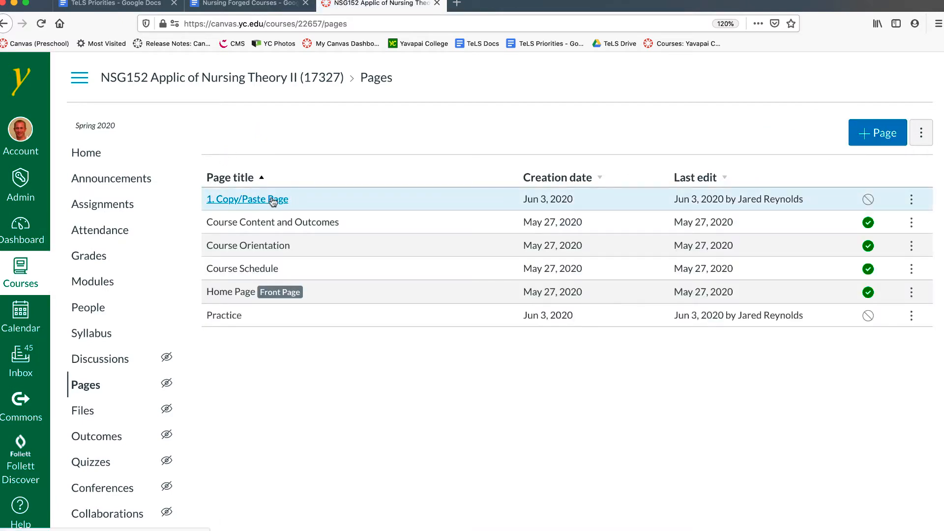
left_click(246, 199)
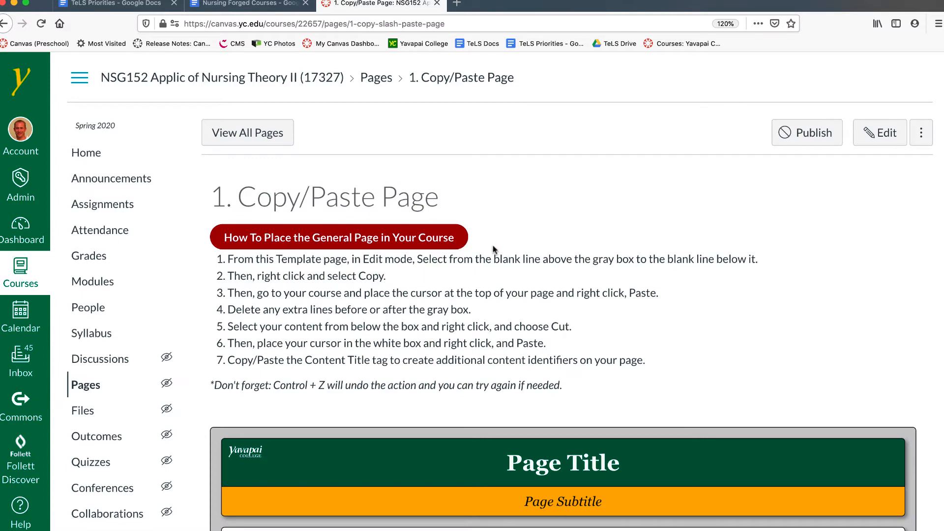
mouse_move(546, 337)
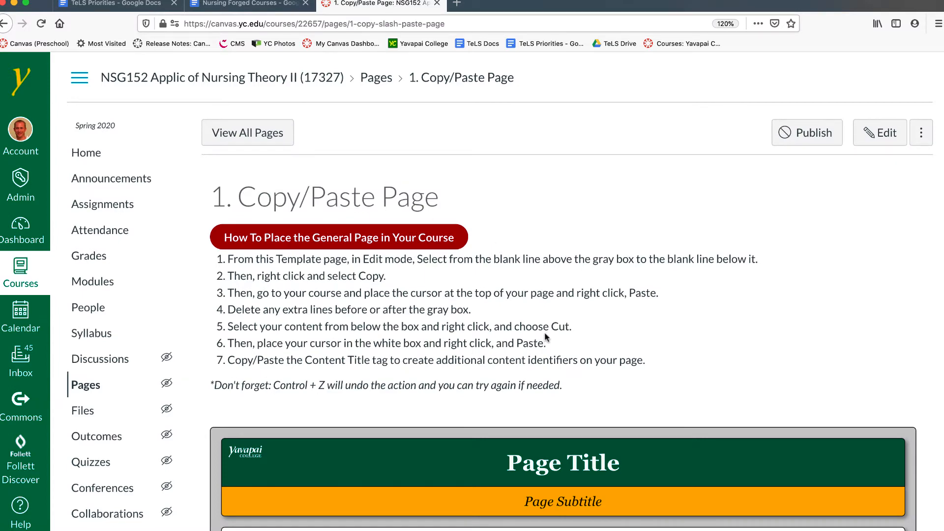
scroll("down", 3)
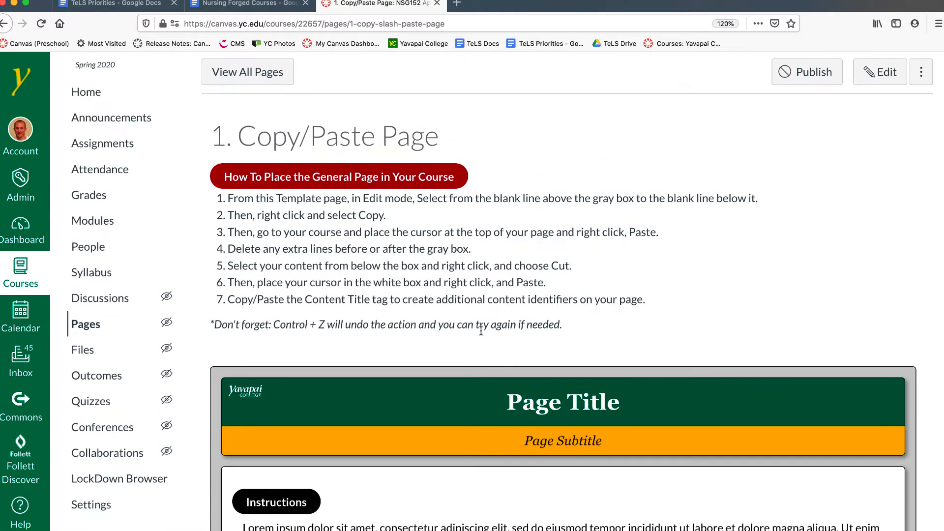
Step: Edit the template page and copy its banner and Instructions content
left_click(879, 72)
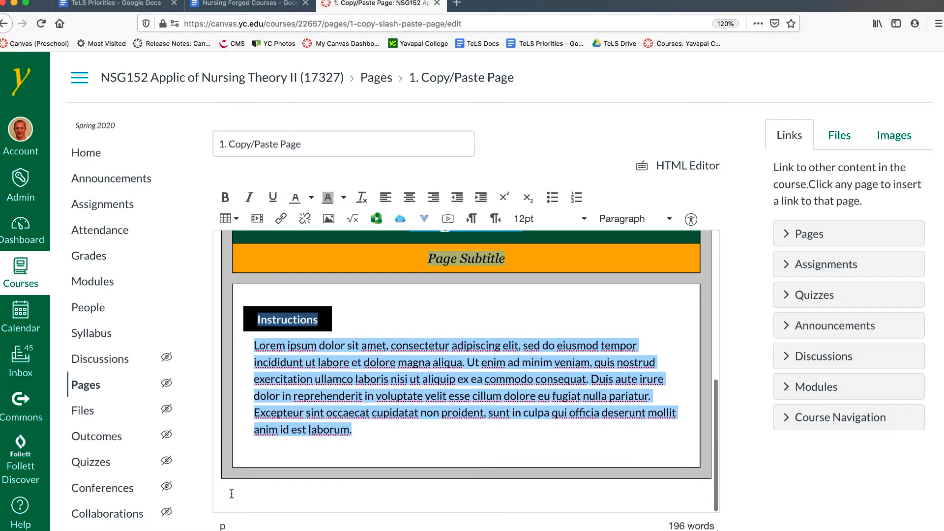
right_click(230, 493)
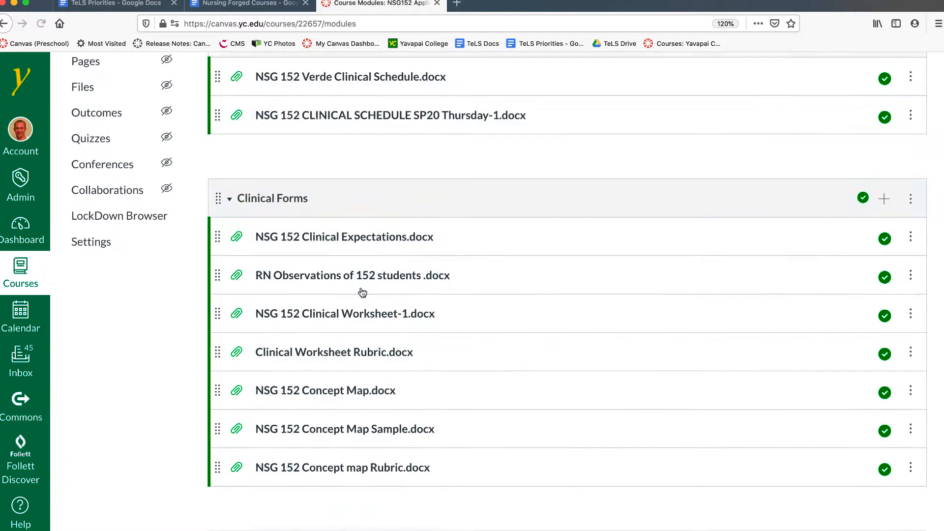
Step: Edit the Practice page and paste the copied banner and Instructions section into its body
scroll("down", 3)
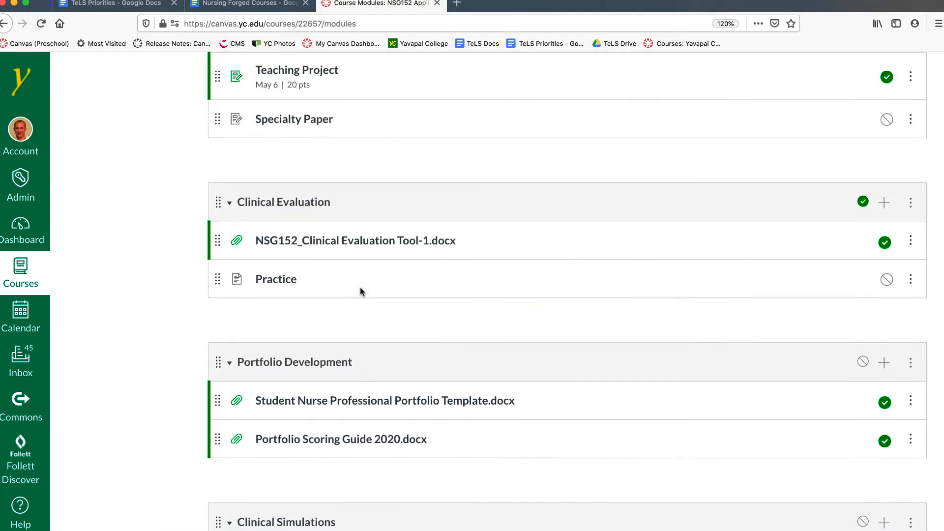
left_click(275, 278)
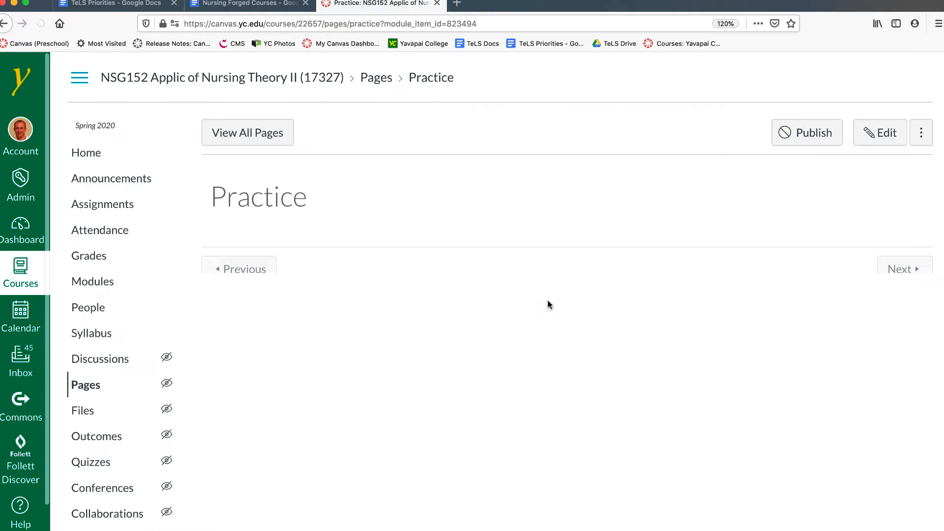
left_click(879, 133)
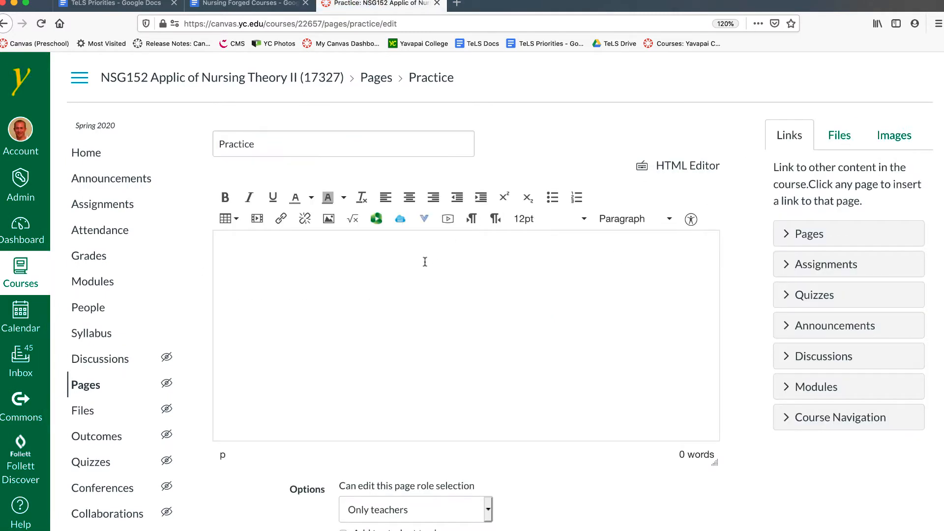
right_click(425, 261)
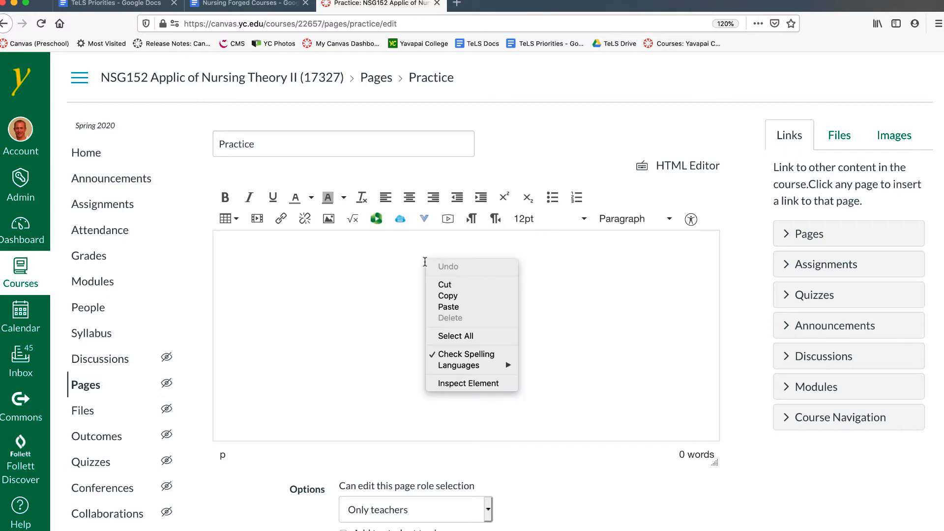
left_click(448, 307)
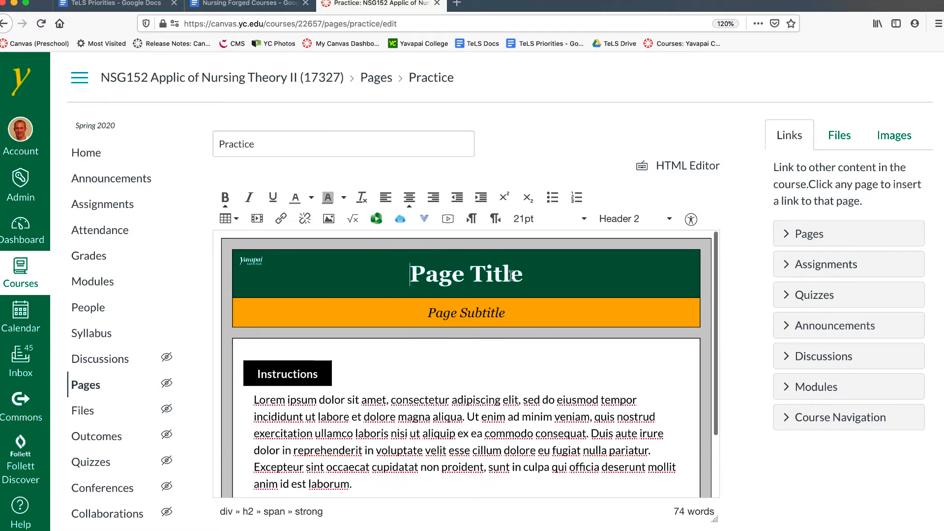
Step: Replace the banner's 'Page Title' placeholder with 'Practice'
left_click(523, 274)
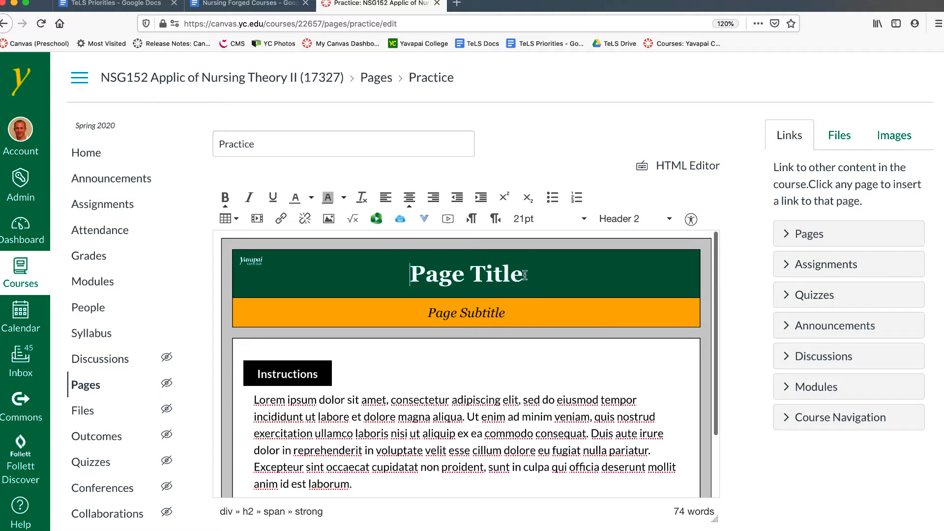
double_click(466, 274)
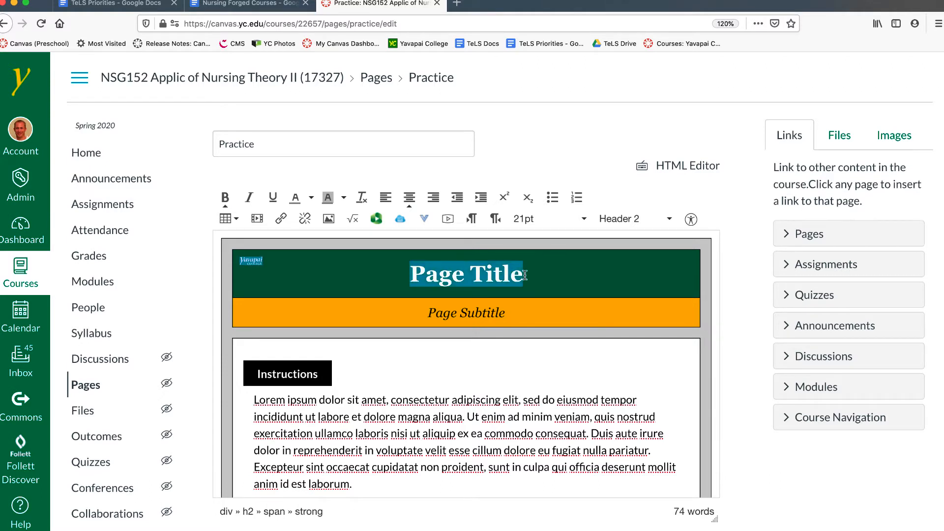
mouse_move(567, 275)
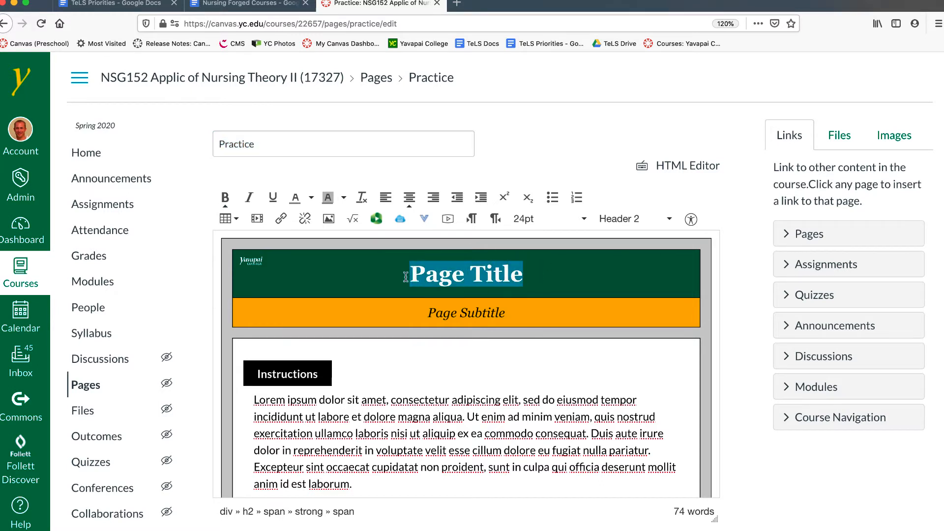
type("Practice")
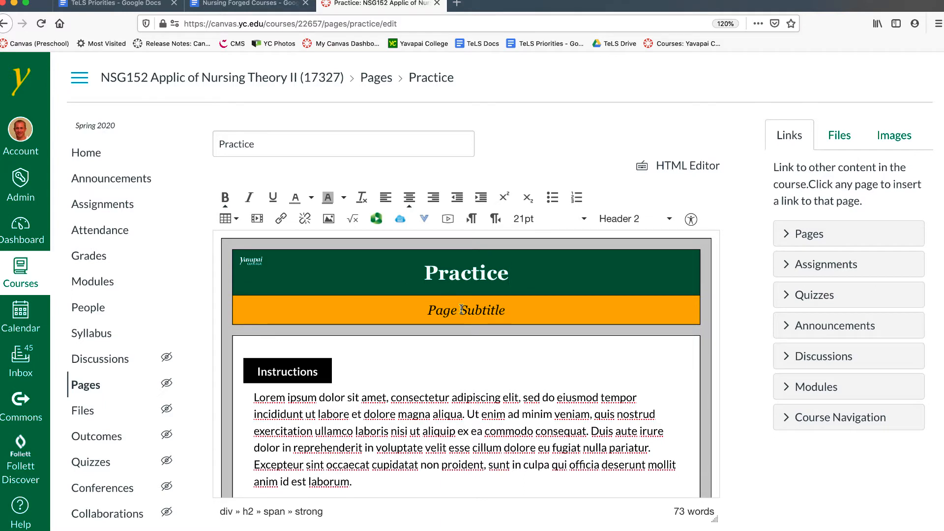
left_click(249, 259)
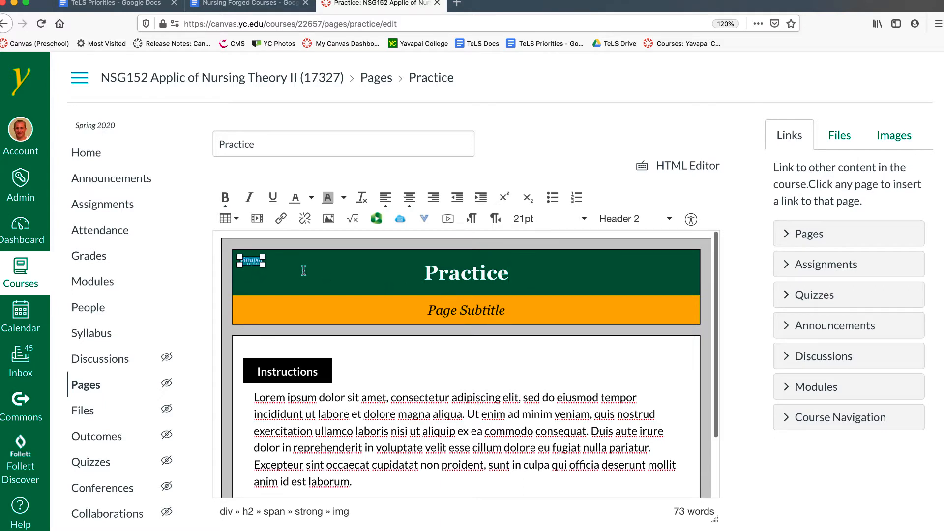
mouse_move(371, 279)
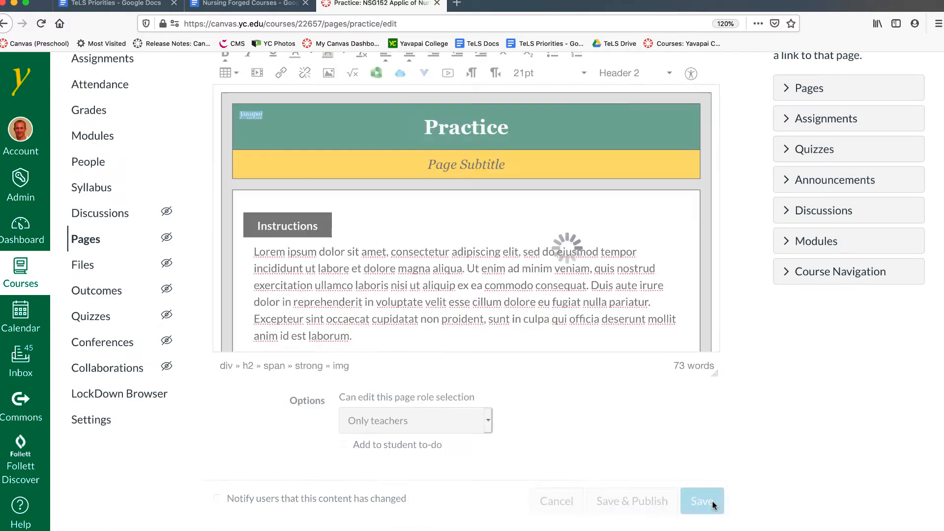
Step: Save the Practice page with its banner and Instructions section
left_click(700, 500)
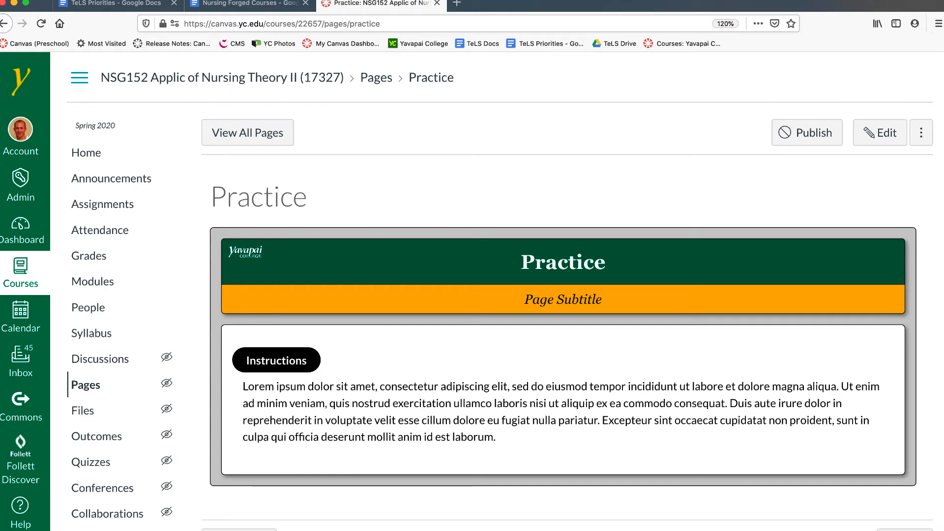
mouse_move(211, 243)
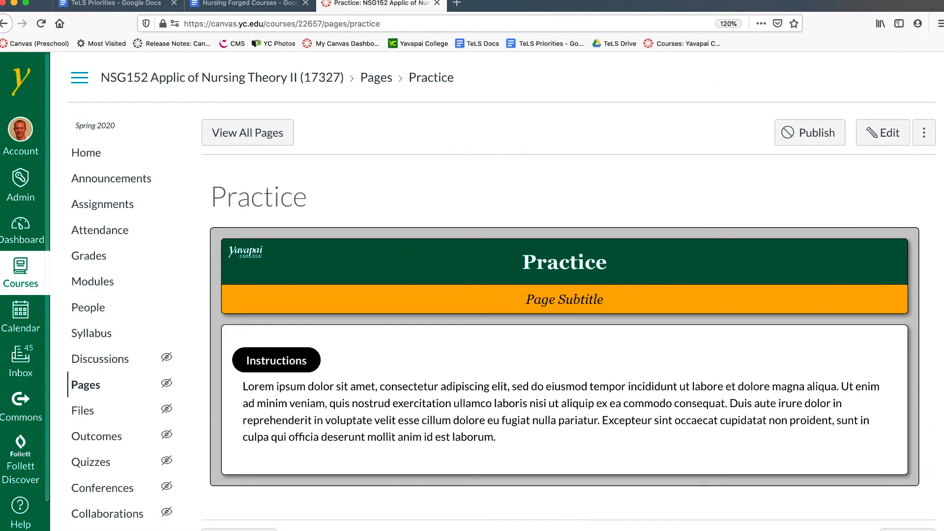
mouse_move(639, 302)
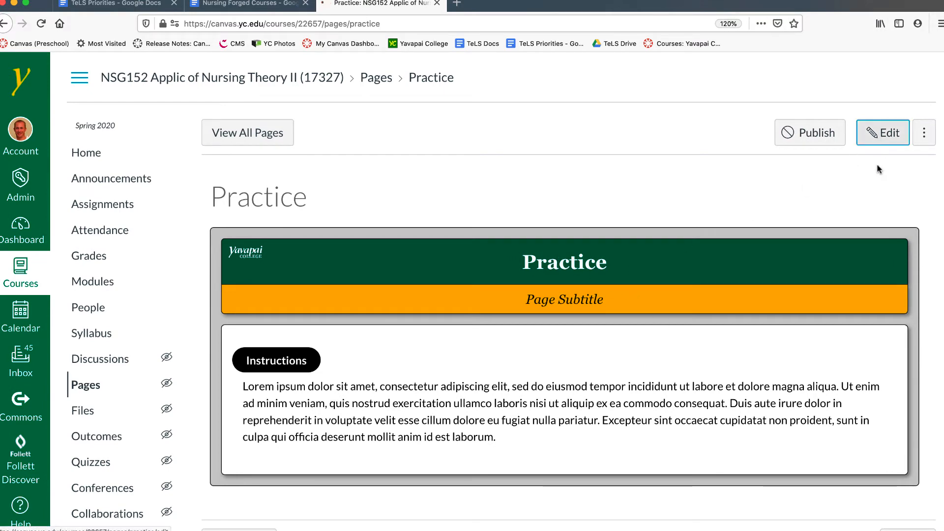
Step: Edit the Practice page again and cut the Instructions placeholder paragraph down to about two lines
left_click(881, 132)
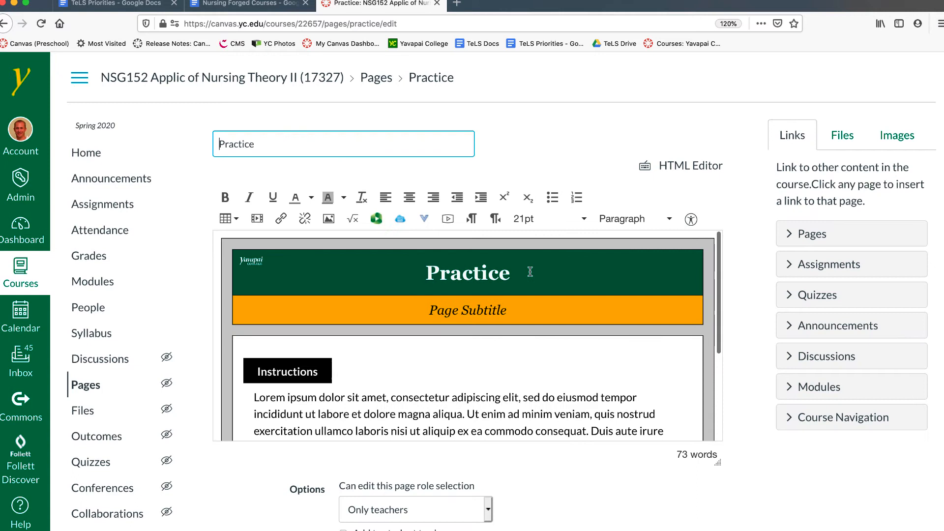
triple_click(467, 273)
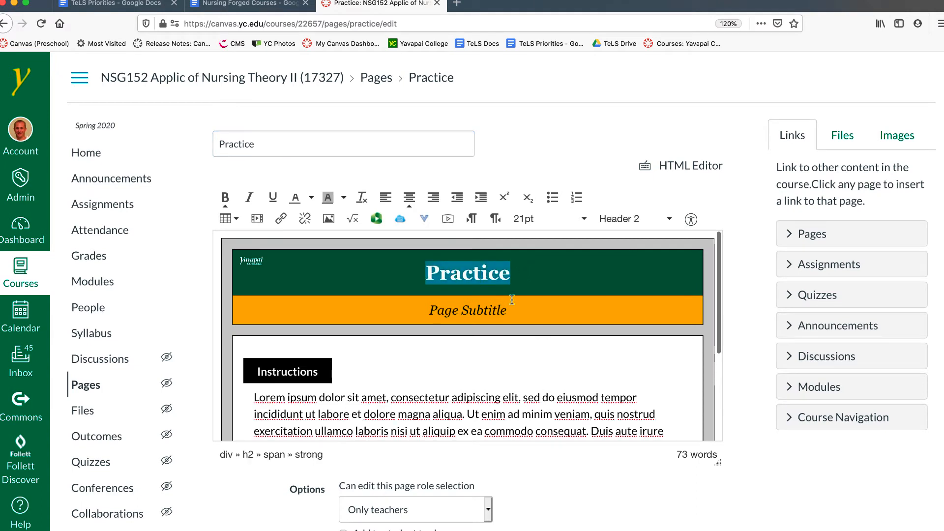
scroll("down", 3)
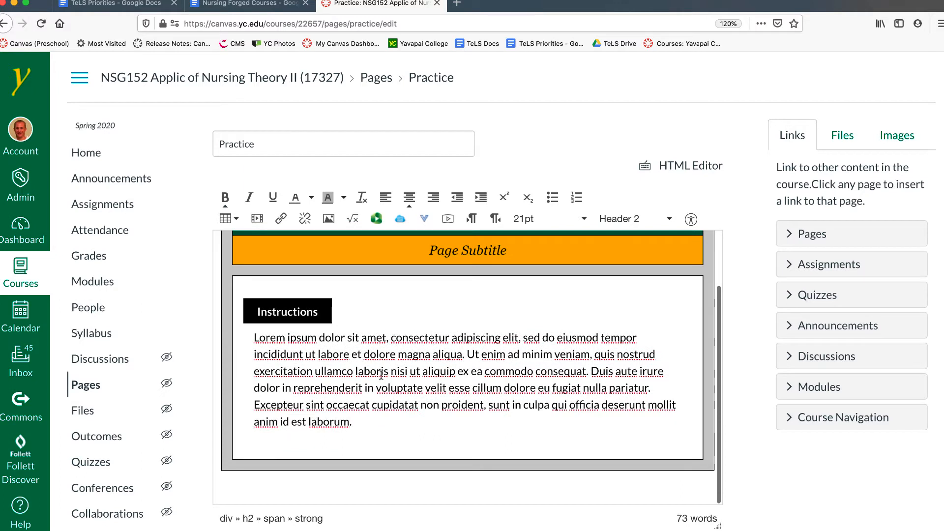
left_click_drag(253, 371, 352, 421)
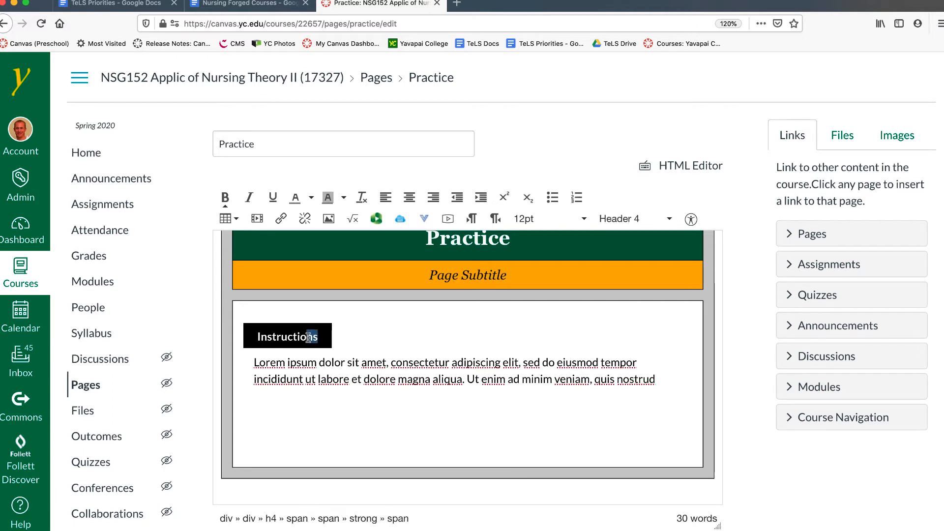
Step: Paste a copy of the Instructions heading into the empty space below
double_click(287, 336)
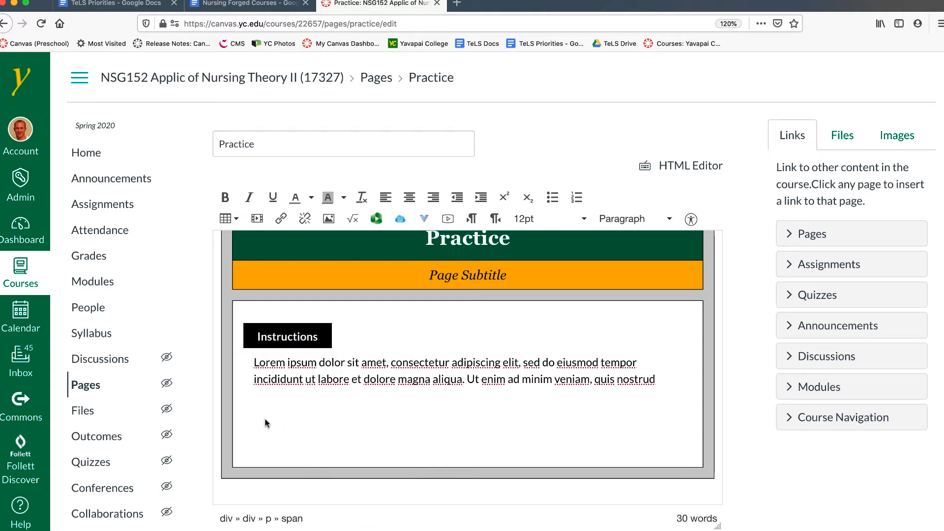
right_click(264, 422)
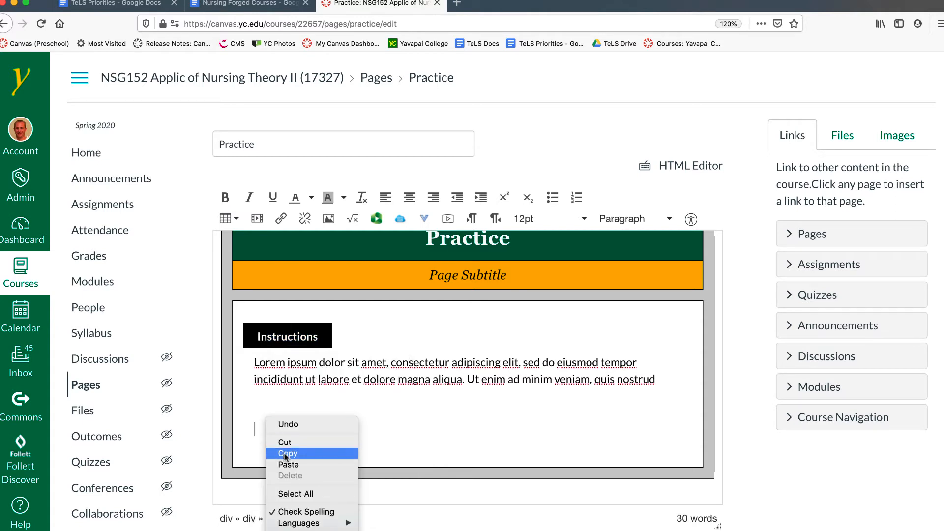
left_click(289, 465)
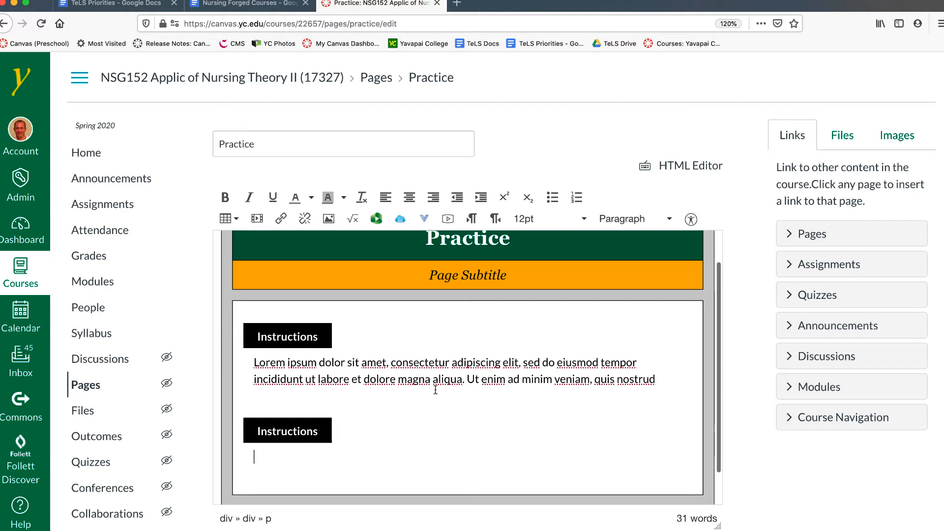
Step: Copy the Lorem ipsum paragraph below it and overwrite the new heading with 'skdjjfoskj'
left_click_drag(253, 362, 656, 380)
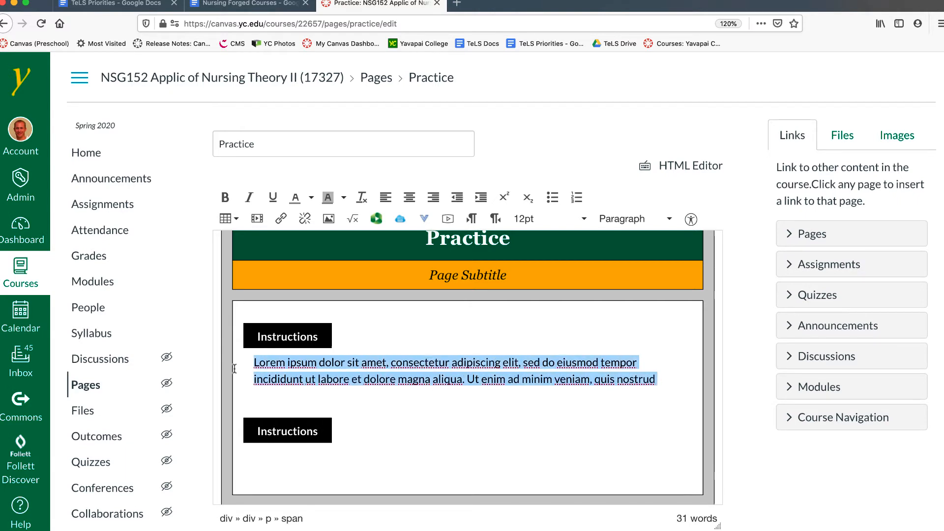
left_click(395, 488)
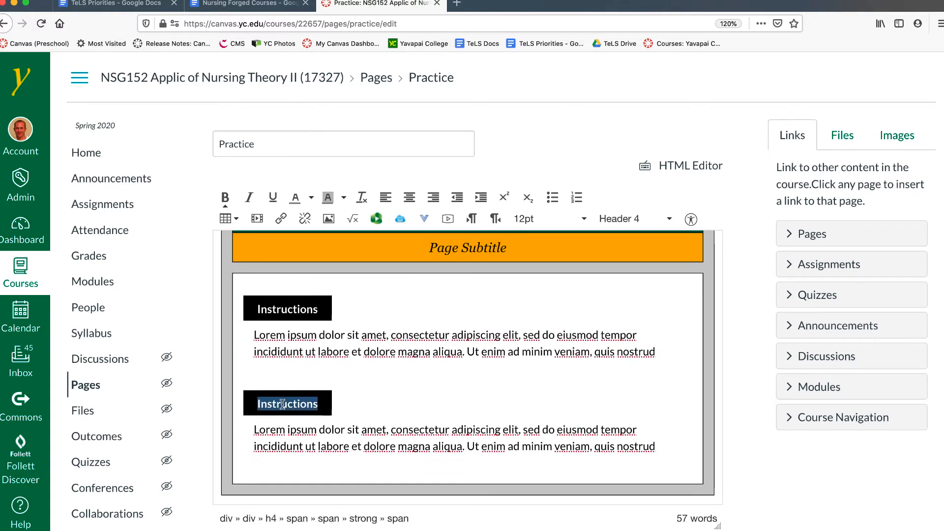
type("skdjjfoskj")
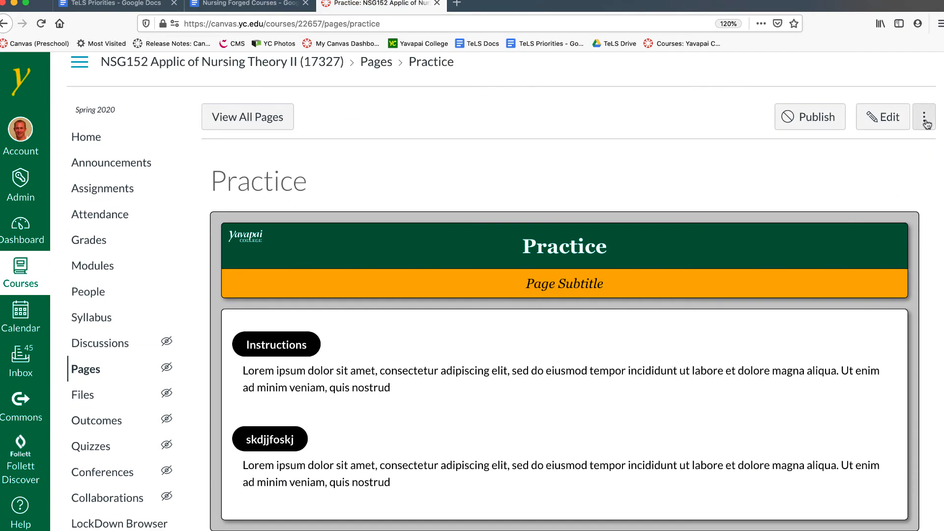
Step: Restore the 9:28am revision from page history and return to the page
left_click(924, 116)
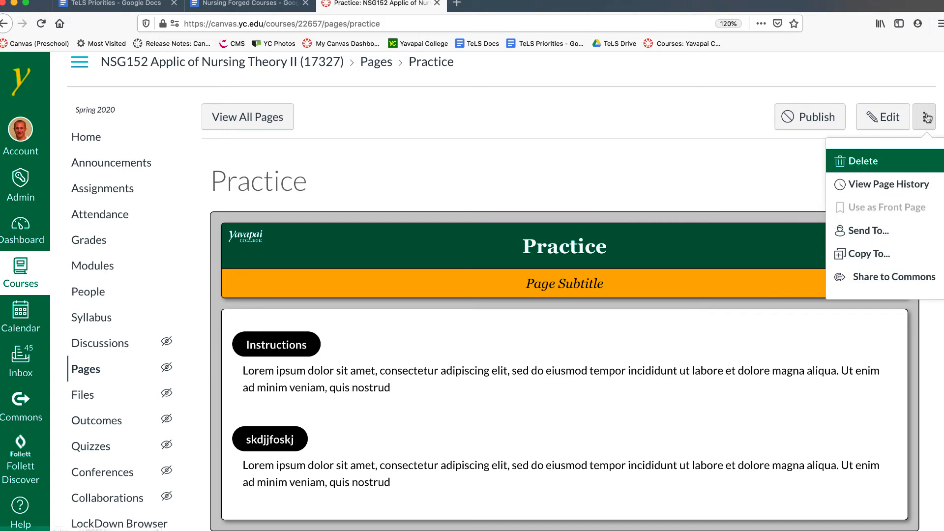
left_click(887, 184)
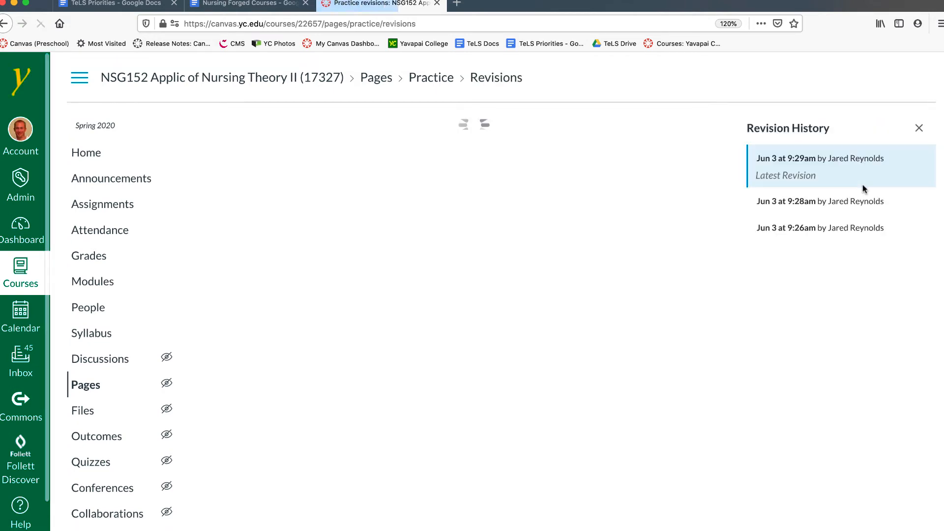
left_click(819, 200)
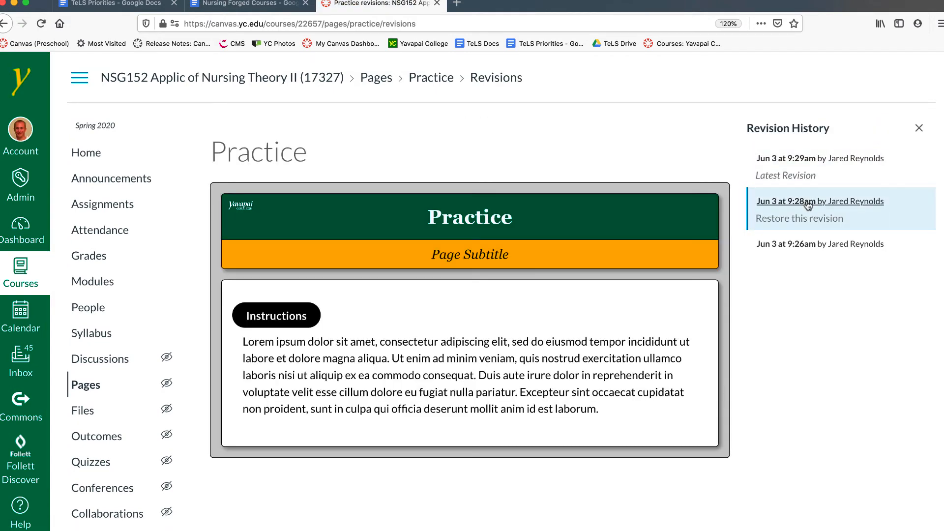
mouse_move(798, 218)
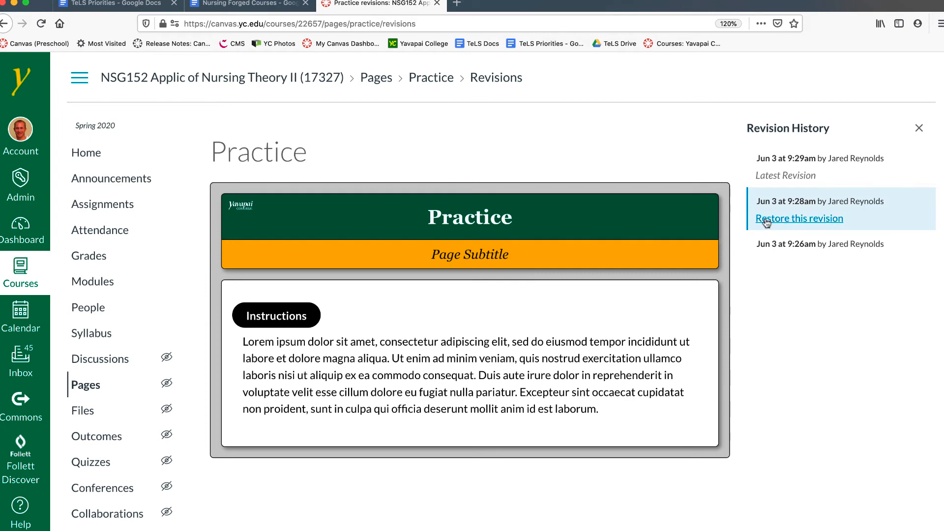
left_click(798, 218)
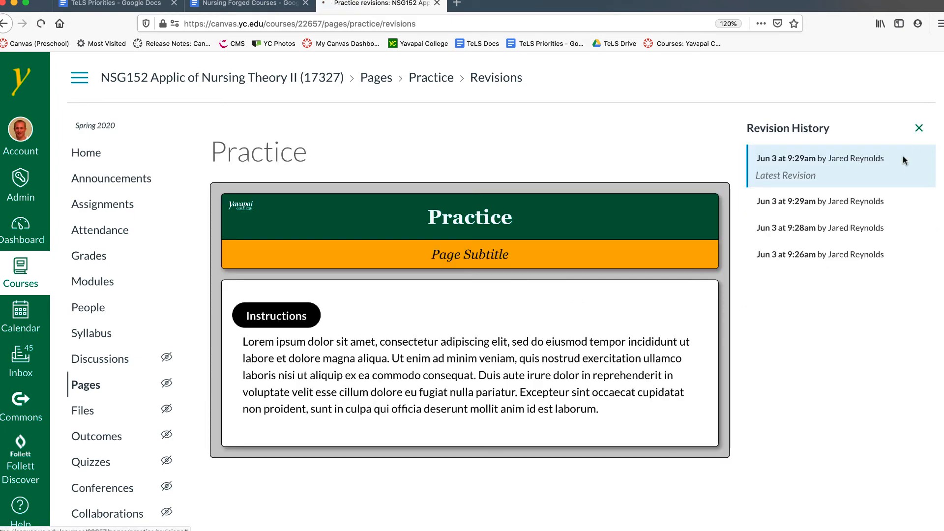
left_click(918, 128)
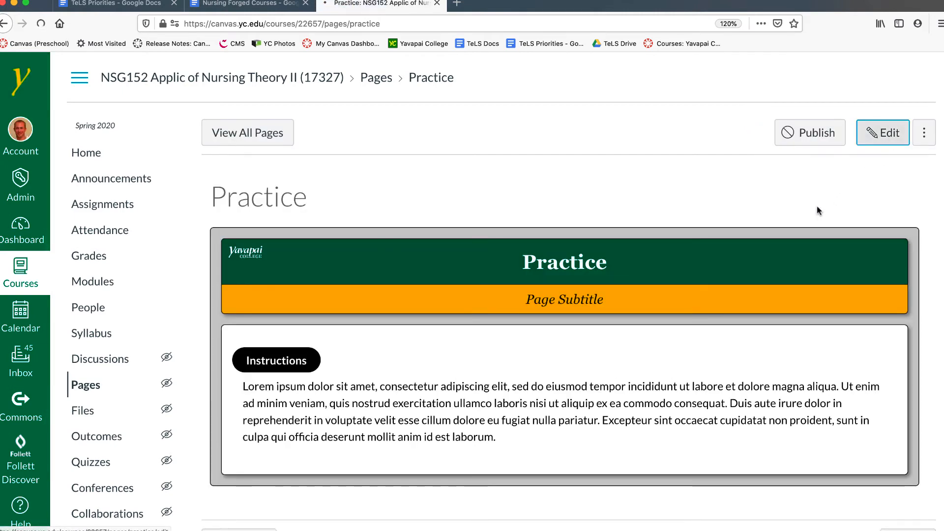
Step: Edit the page and type a 'dfkjngiewh' heading splitting the Instructions text, before undoing it
left_click(882, 132)
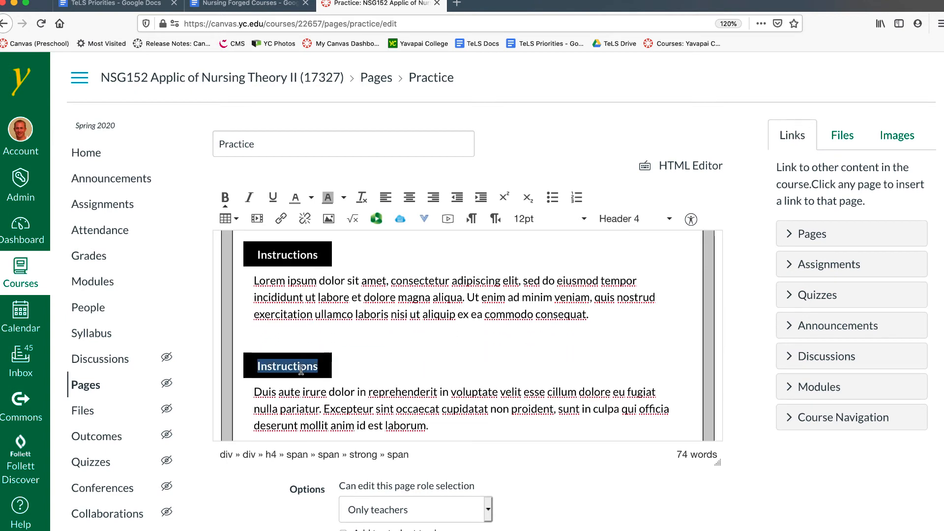
type("dfkjngiewh")
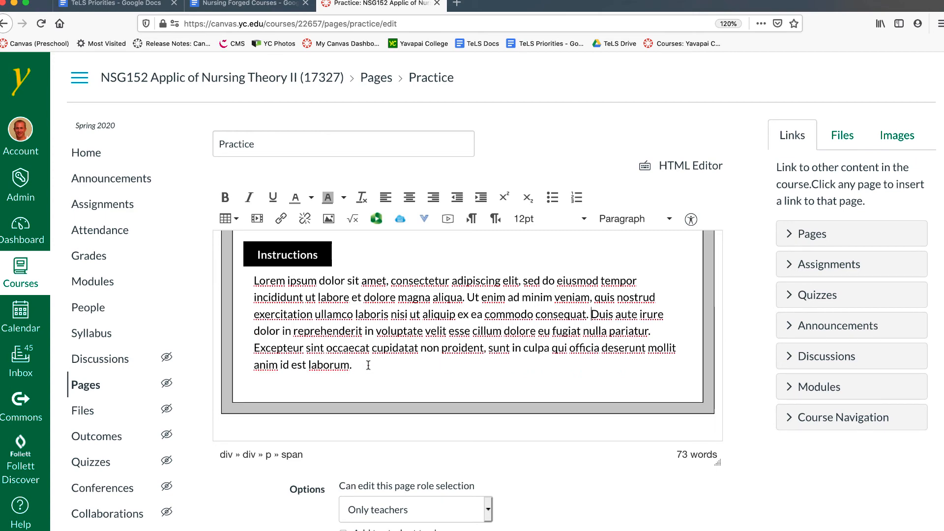
mouse_move(767, 480)
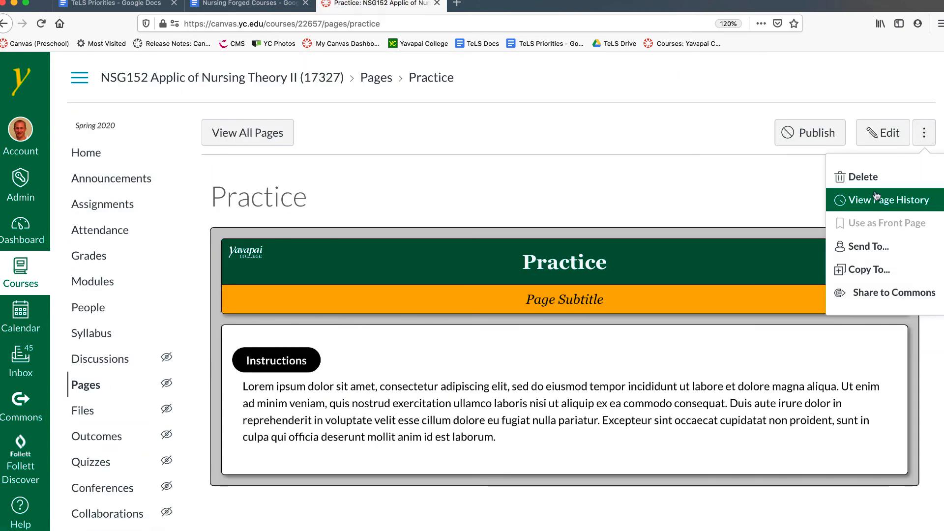
Step: View the Practice page's revision history showing the new 9:30am latest revision
left_click(889, 200)
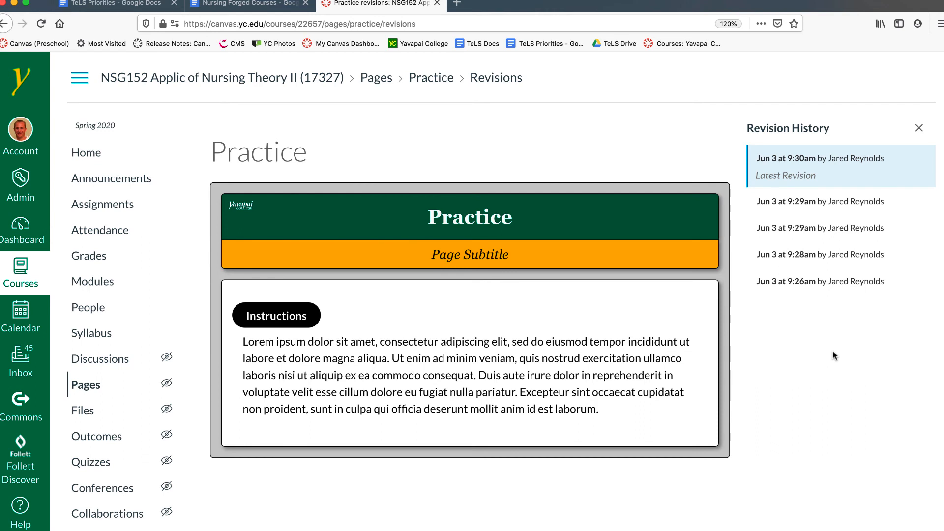
mouse_move(847, 357)
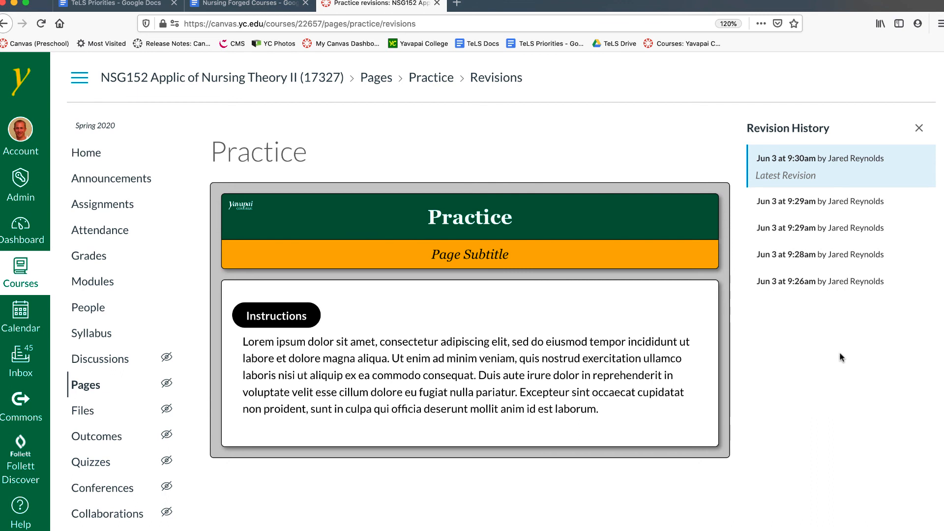
mouse_move(476, 352)
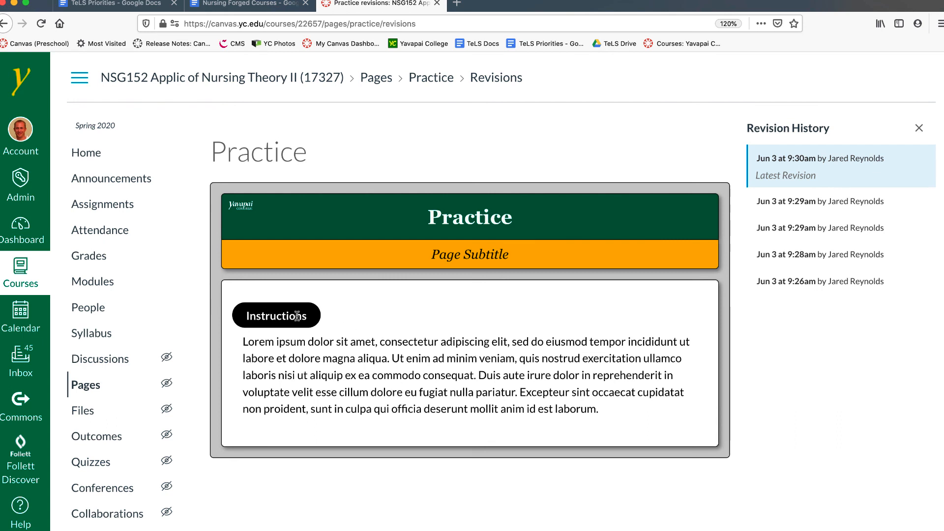
mouse_move(313, 318)
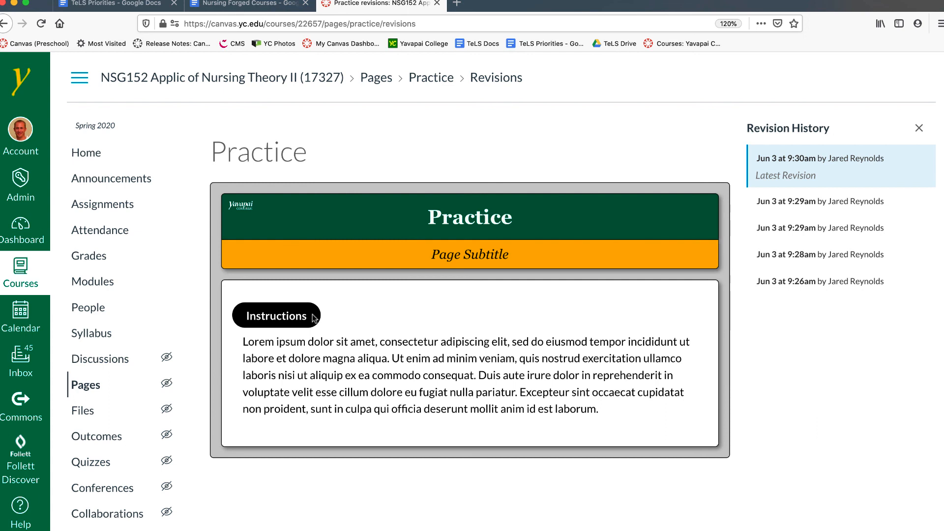
mouse_move(329, 304)
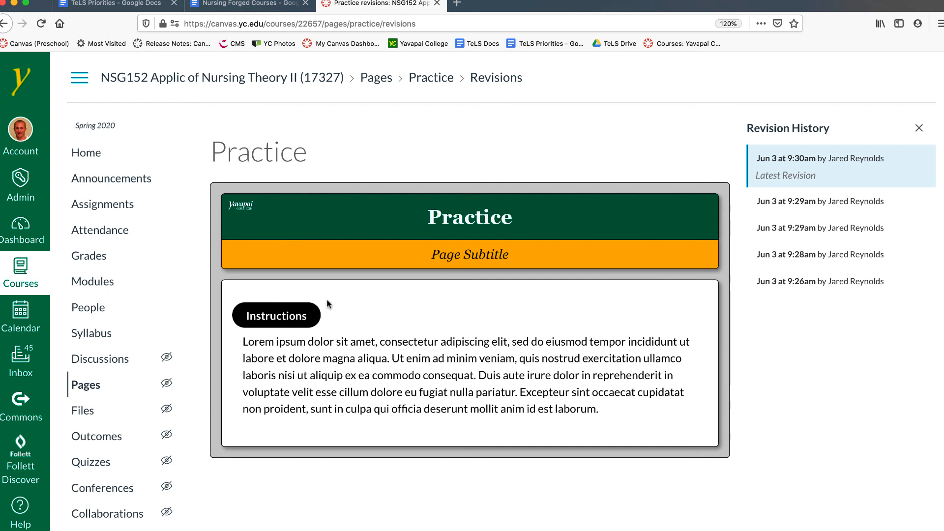